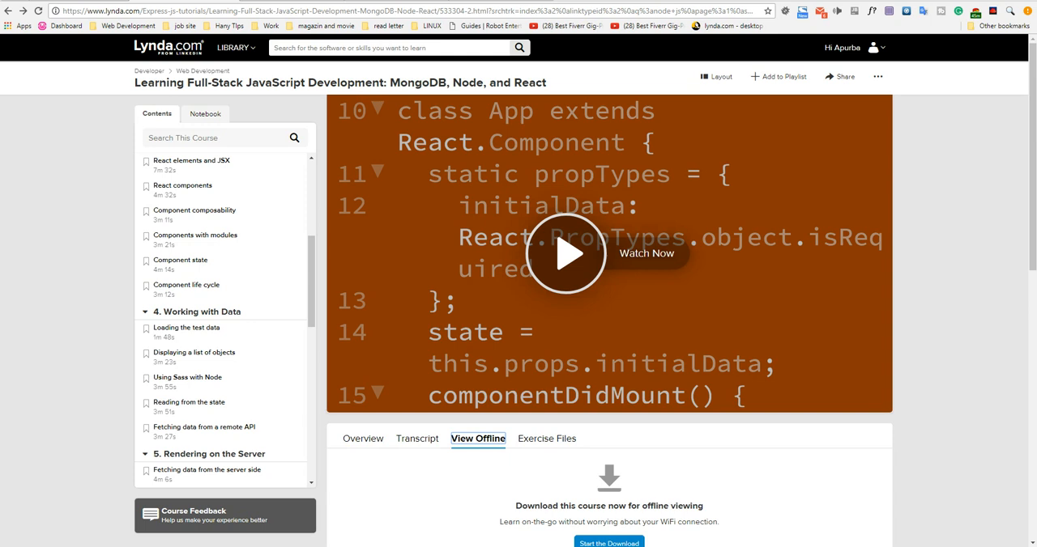
Look through the Lynda course page's account menu, overview and offline download section
{"action": "left_click", "coordinate": [850, 47]}
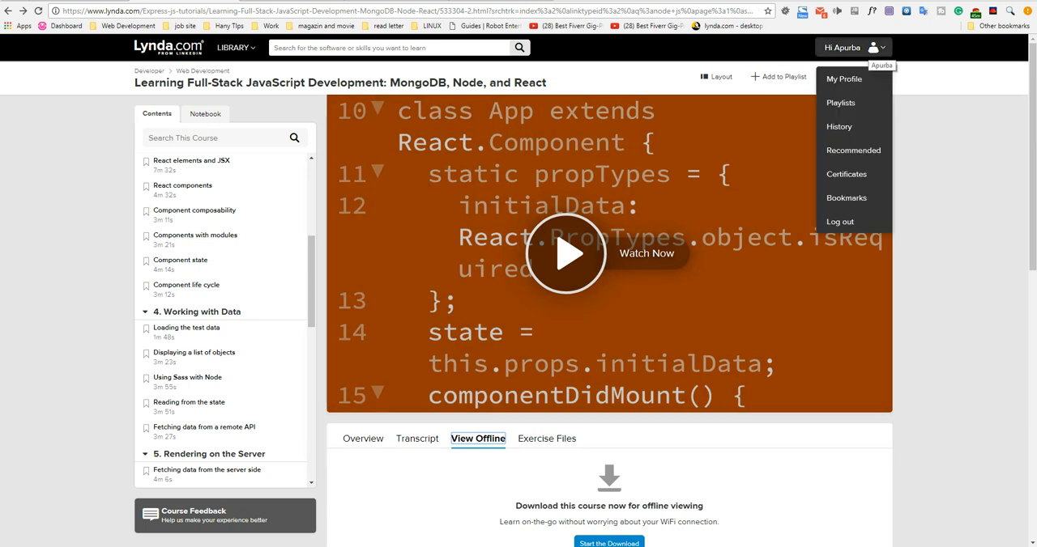
{"action": "left_click", "coordinate": [852, 47]}
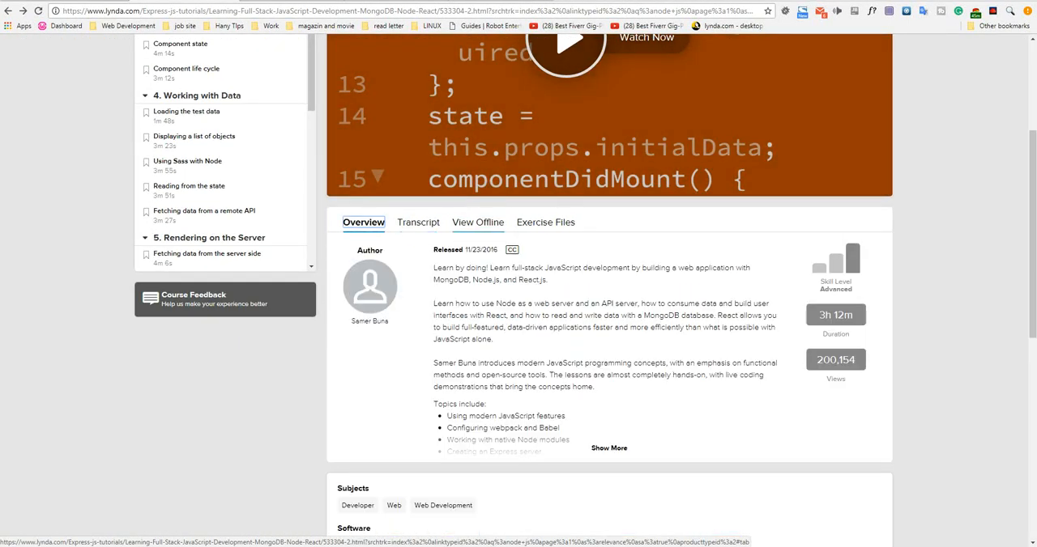
{"action": "left_click", "coordinate": [477, 222]}
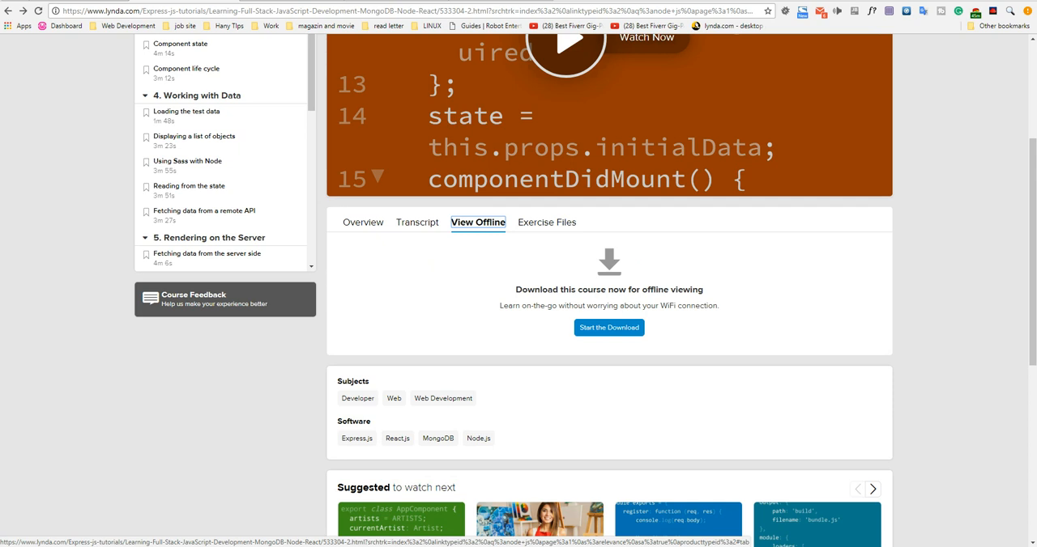
{"action": "left_click", "coordinate": [608, 327]}
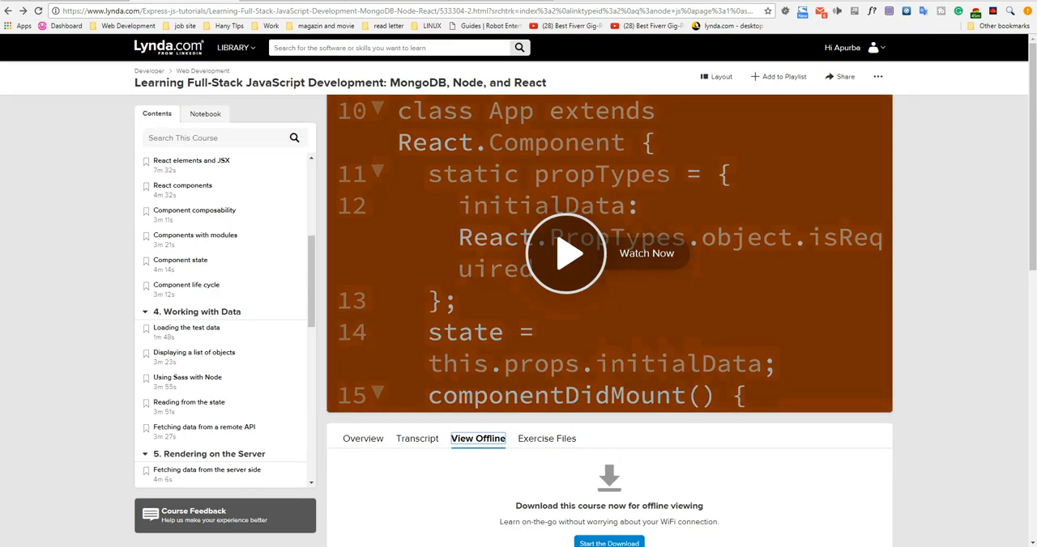
Scroll through the Lynda-Decryptor README's Usage section and command flags
{"action": "scroll", "scroll_direction": "down", "scroll_amount": 3}
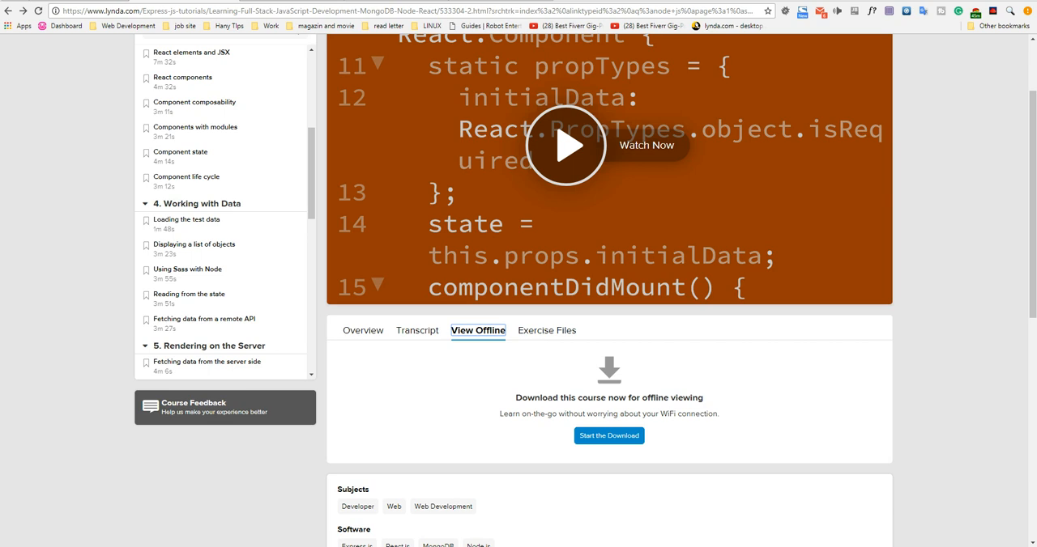
{"action": "scroll", "scroll_direction": "down", "scroll_amount": 3}
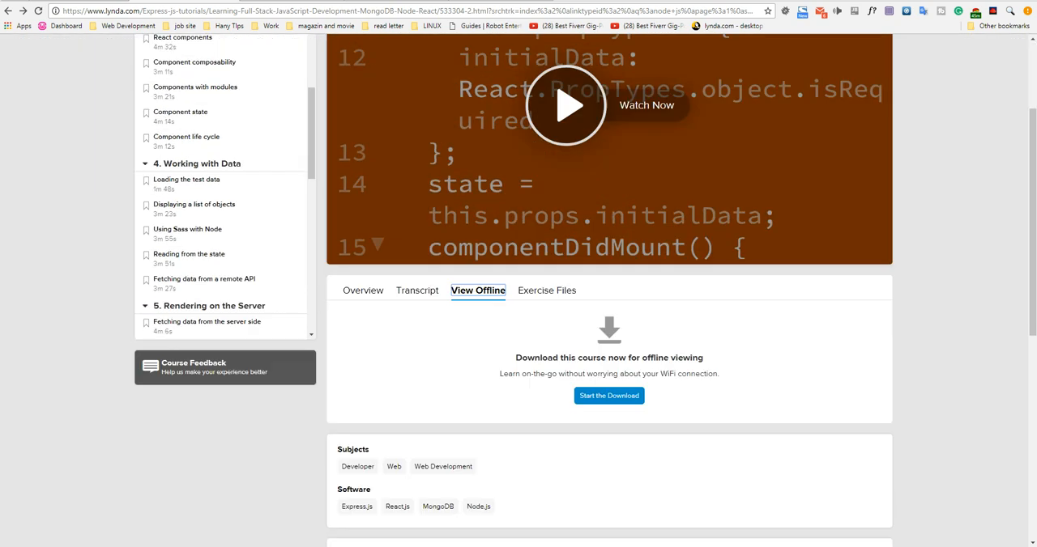
{"action": "scroll", "scroll_direction": "down", "scroll_amount": 3}
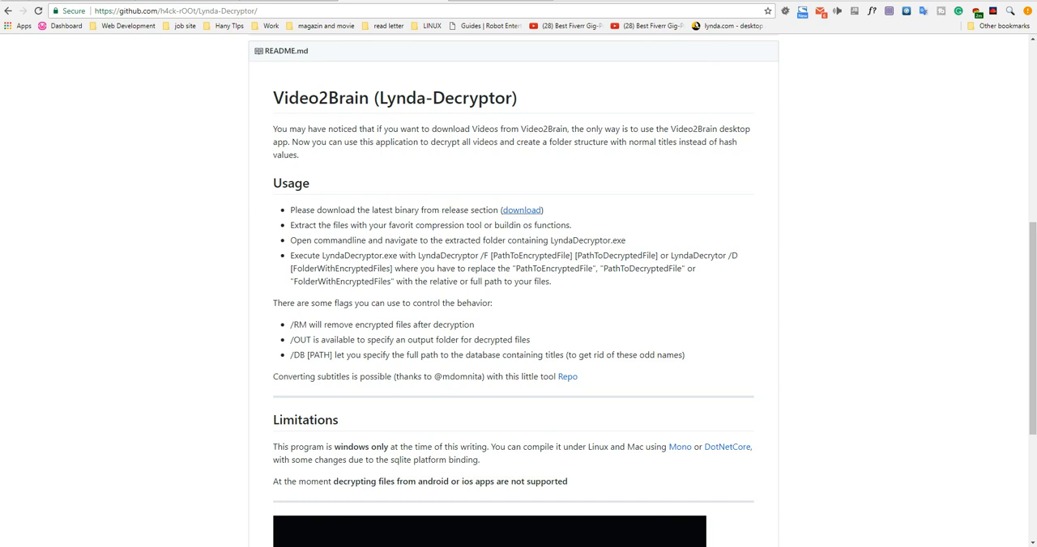
{"action": "mouse_move", "coordinate": [522, 210]}
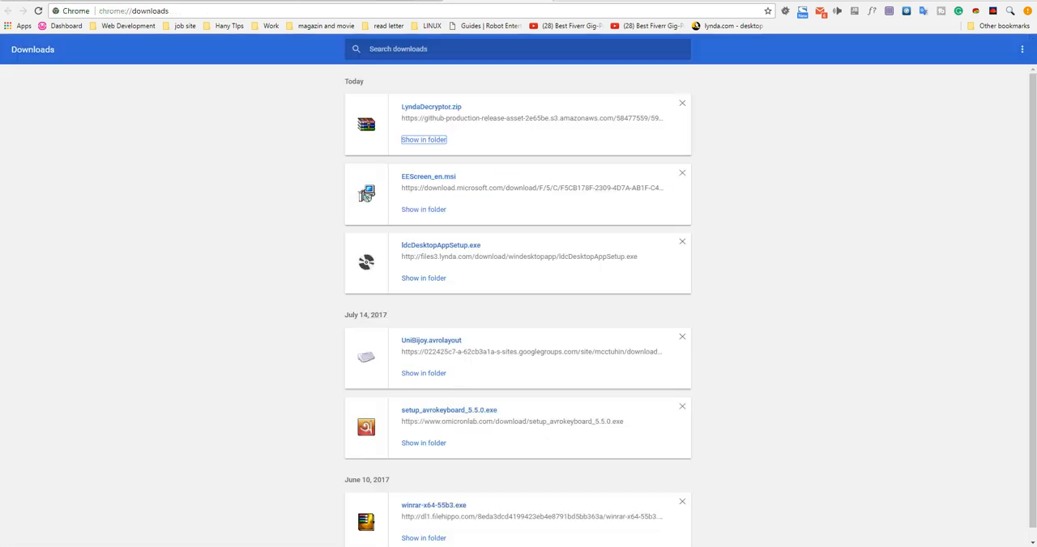
Show LyndaDecryptor.zip in the Downloads folder and bring up the Run dialog
{"action": "left_click", "coordinate": [422, 139]}
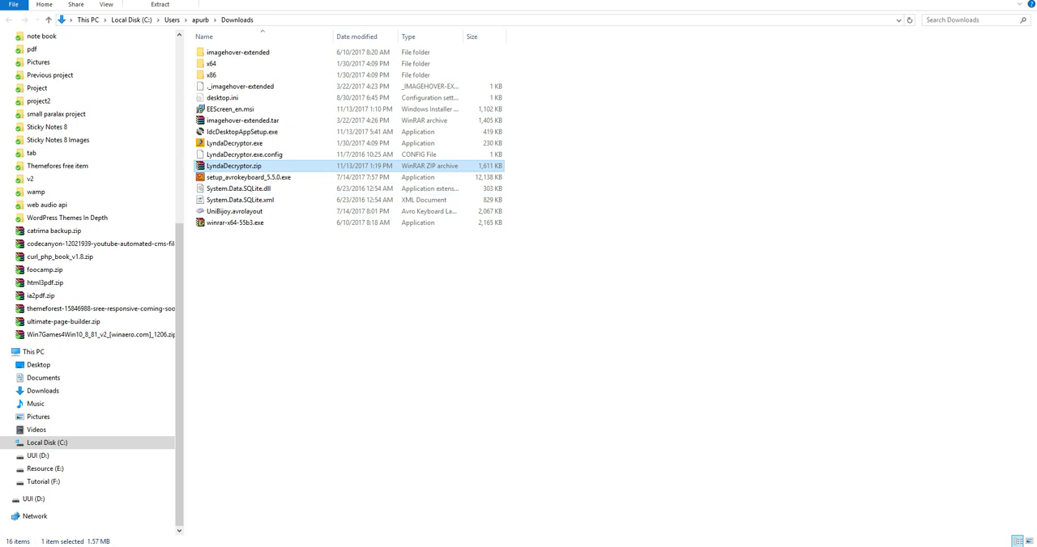
{"action": "left_click", "coordinate": [10, 546]}
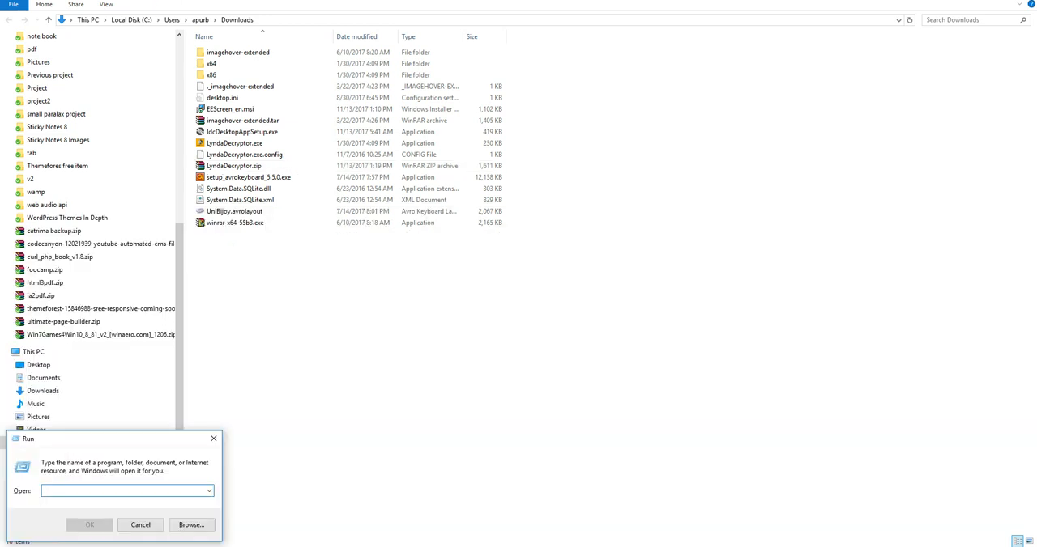
Launch cmd and change directory to the Downloads folder holding LyndaDecryptor.exe
{"action": "left_click", "coordinate": [90, 524]}
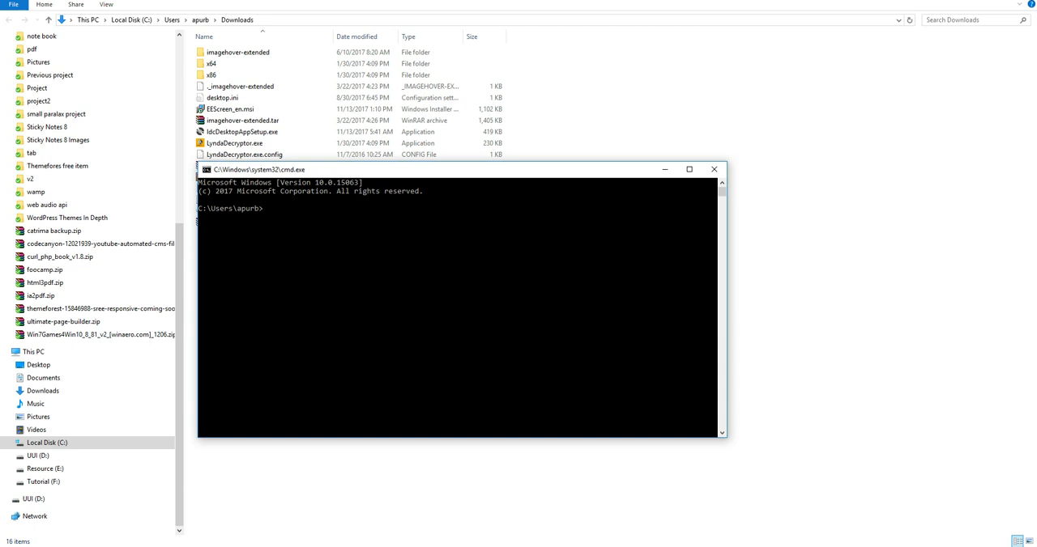
{"action": "type", "text": "cd C:\\Users\\apurb\\Downloads"}
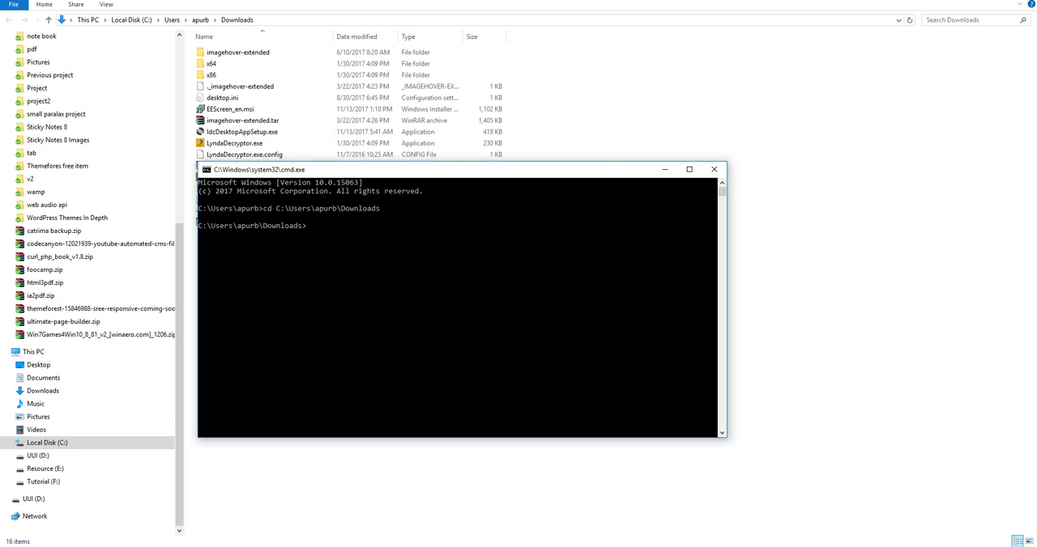
{"action": "left_click", "coordinate": [243, 154]}
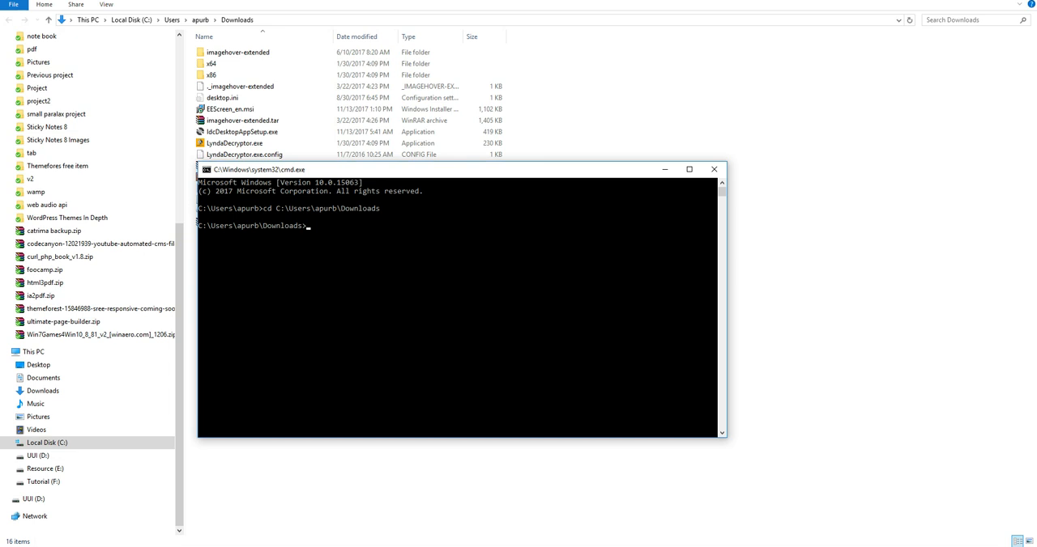
{"action": "left_click", "coordinate": [712, 169]}
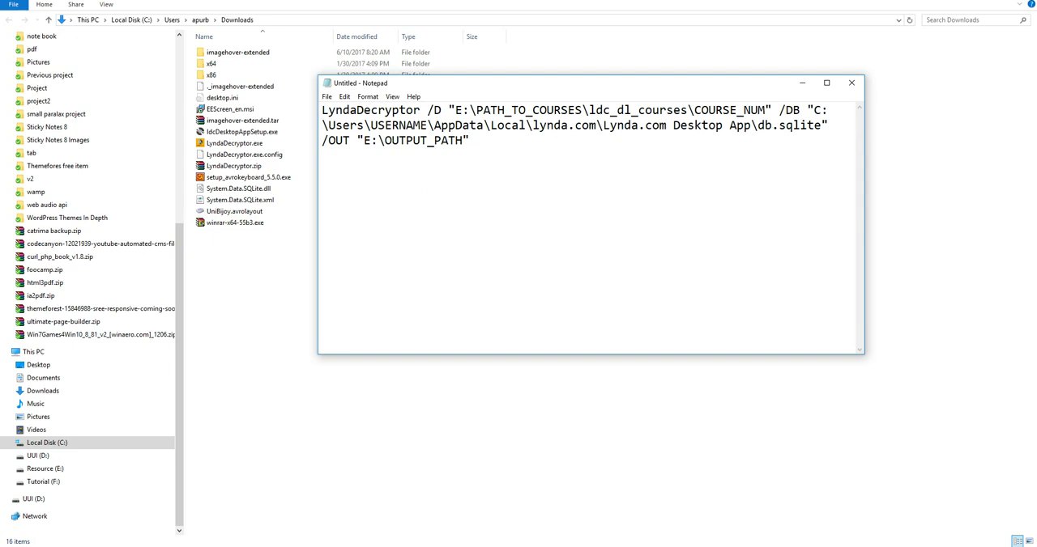
Select the Notepad command template, then highlight a word in the OUTPUT_PATH placeholder
{"action": "key", "text": "ctrl+a"}
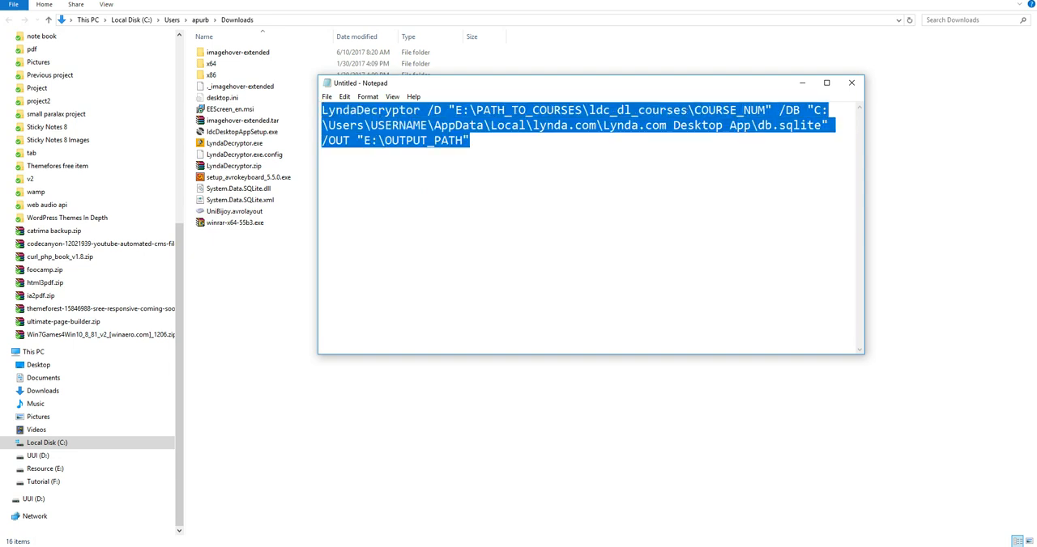
{"action": "left_click", "coordinate": [389, 140]}
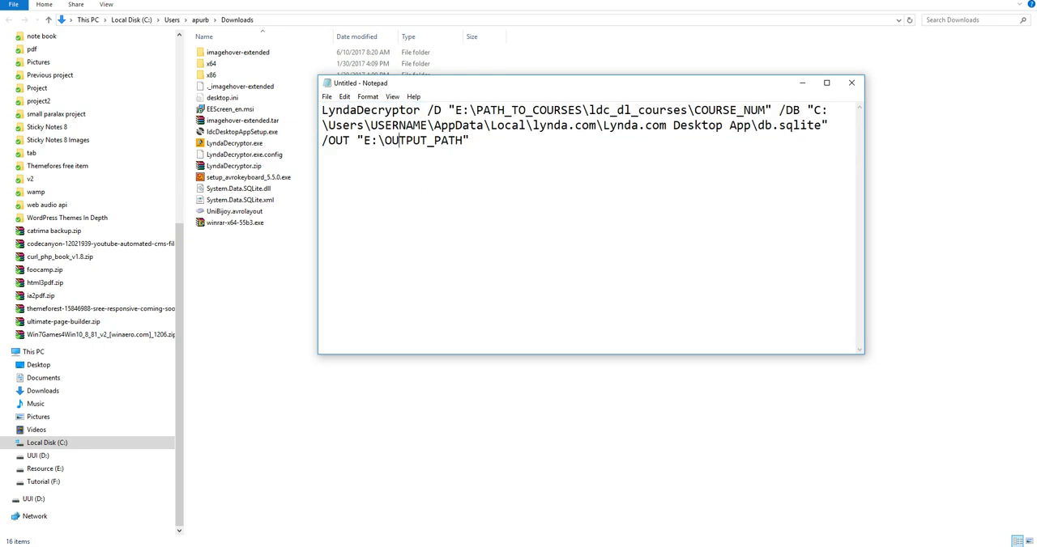
{"action": "double_click", "coordinate": [401, 110]}
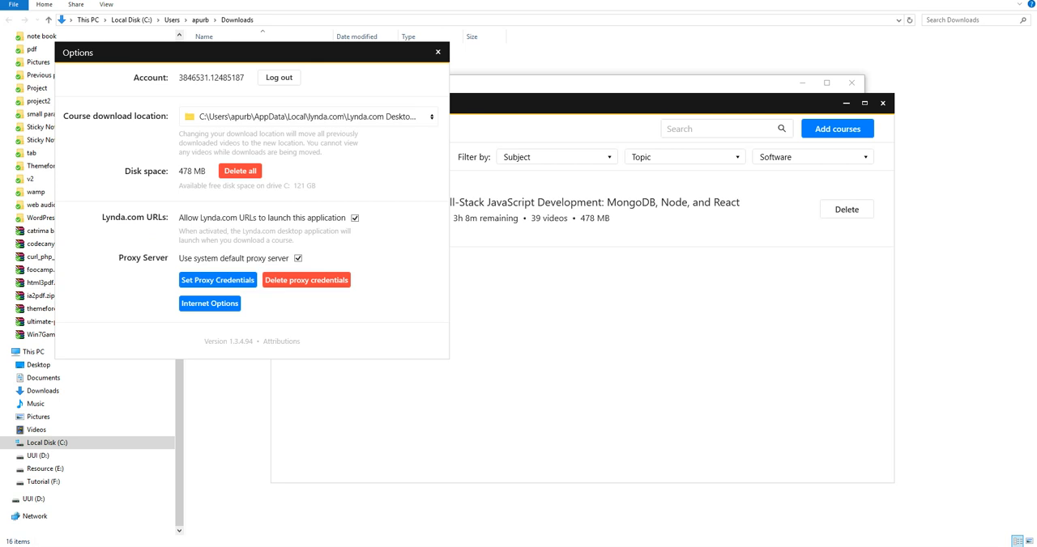
{"action": "mouse_move", "coordinate": [312, 116]}
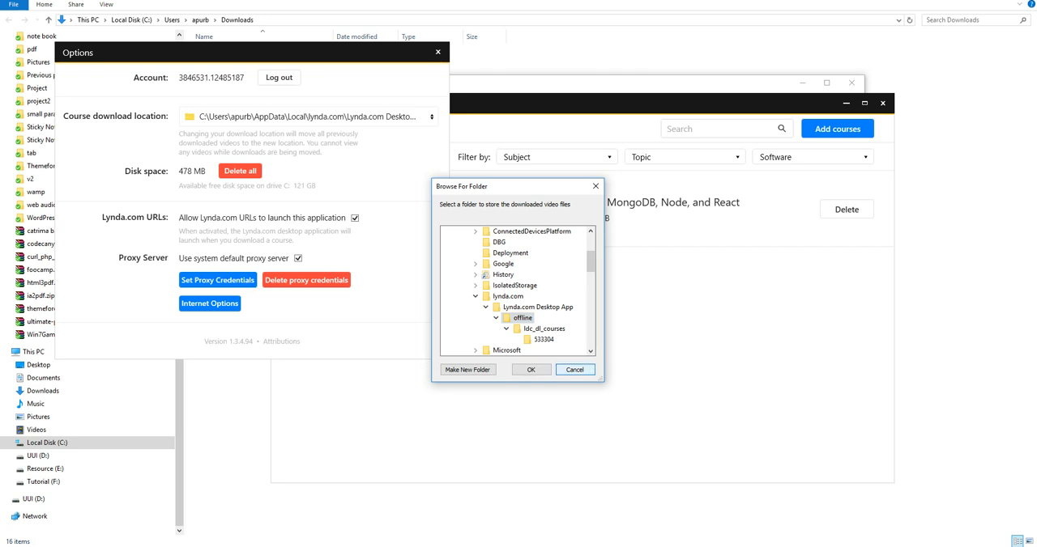
Cancel the download-location browser after noting the offline\ldc_dl_courses path
{"action": "left_click", "coordinate": [574, 369]}
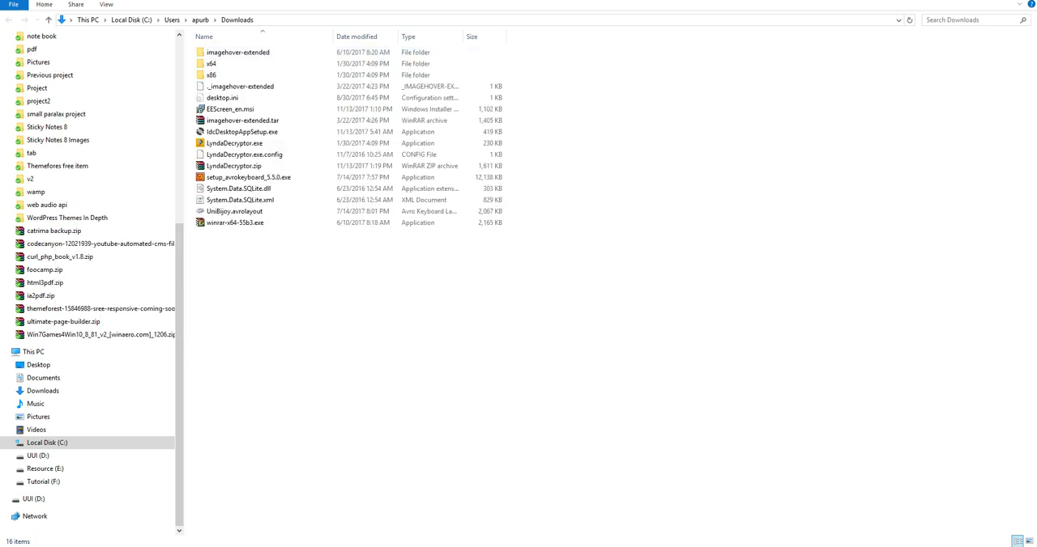
Navigate from Local Disk (C:) through Users, AppData, Local and lynda.com to ldc_dl_courses
{"action": "left_click", "coordinate": [48, 442]}
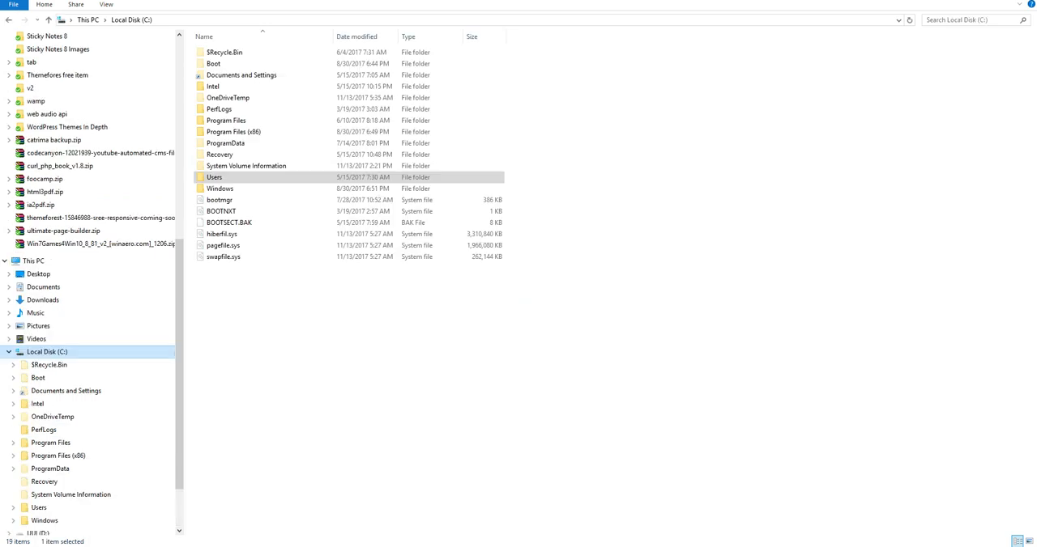
{"action": "double_click", "coordinate": [214, 177]}
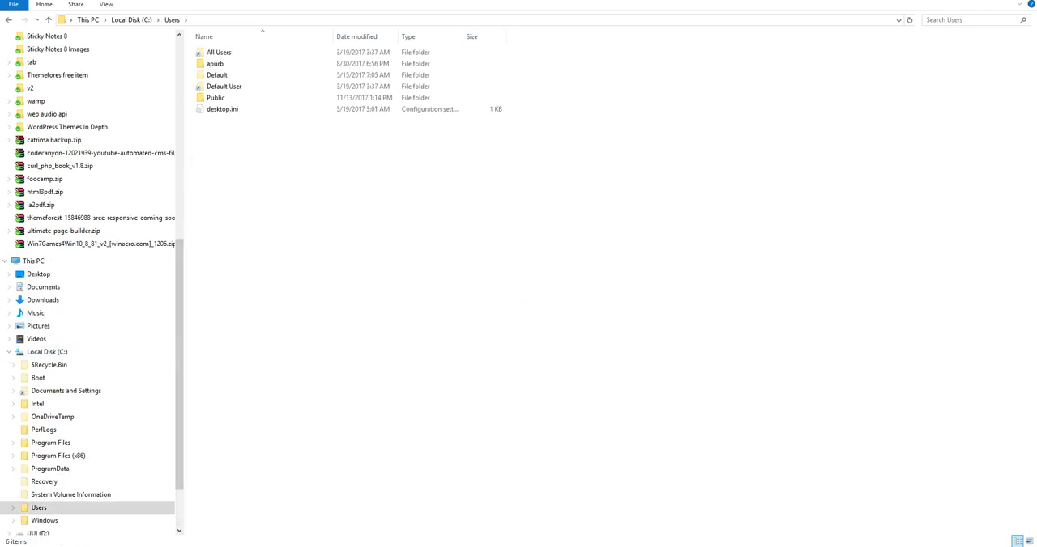
{"action": "double_click", "coordinate": [214, 63]}
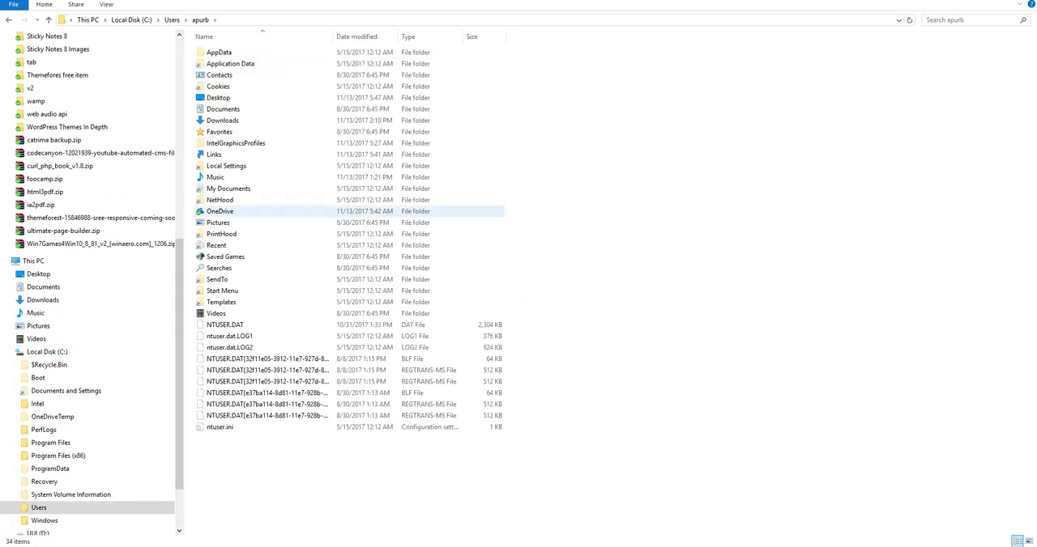
{"action": "double_click", "coordinate": [219, 52]}
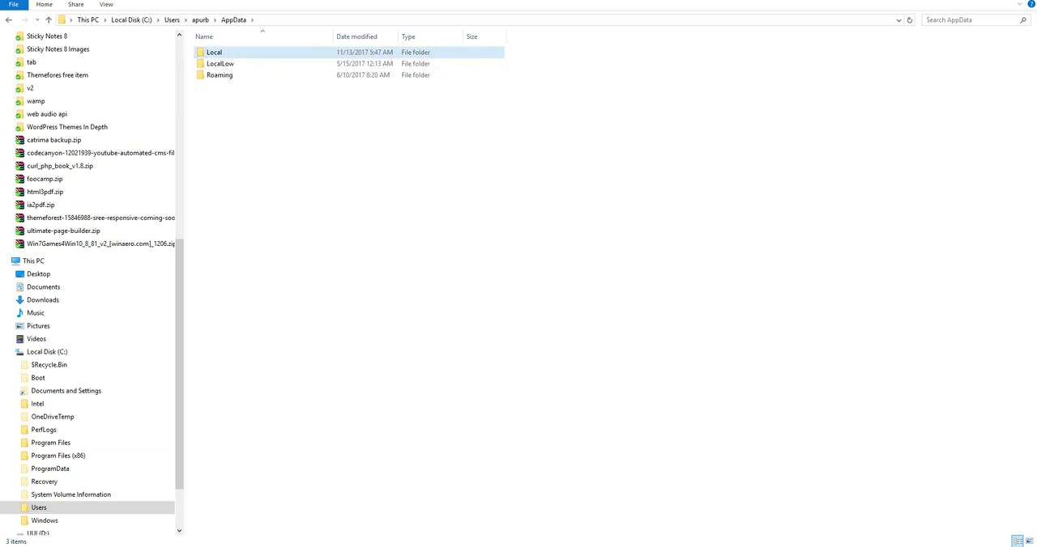
{"action": "double_click", "coordinate": [214, 52]}
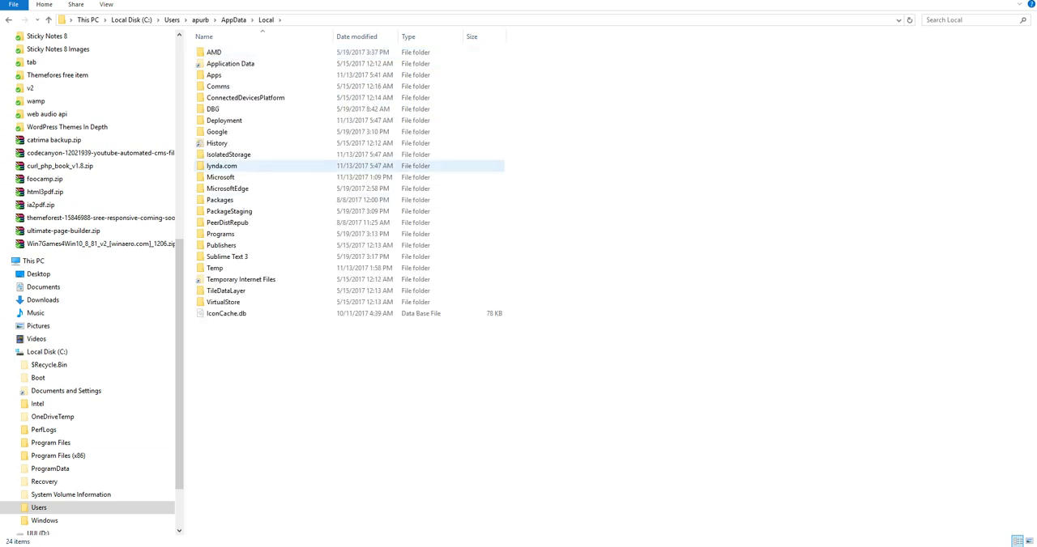
{"action": "double_click", "coordinate": [221, 165]}
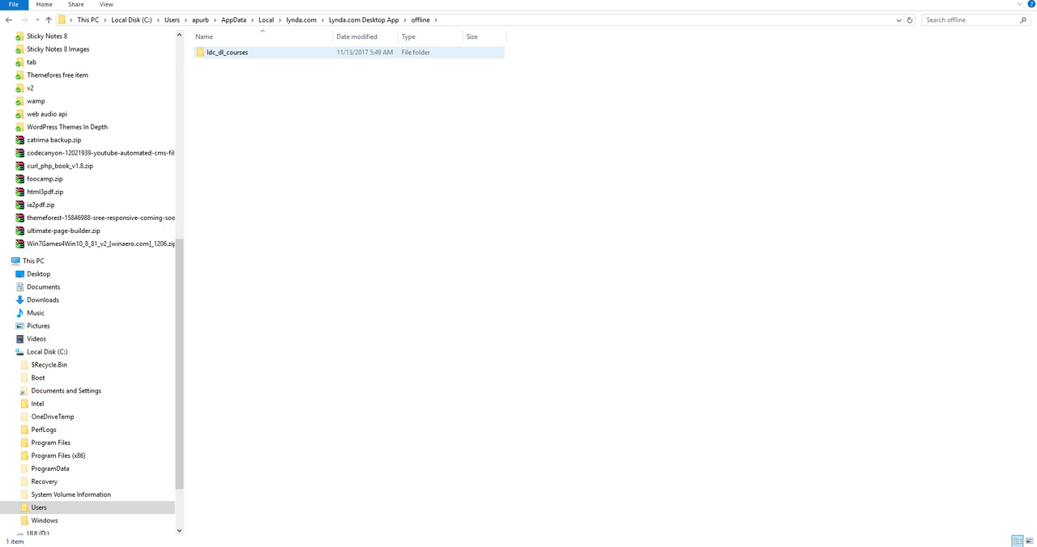
{"action": "double_click", "coordinate": [228, 52]}
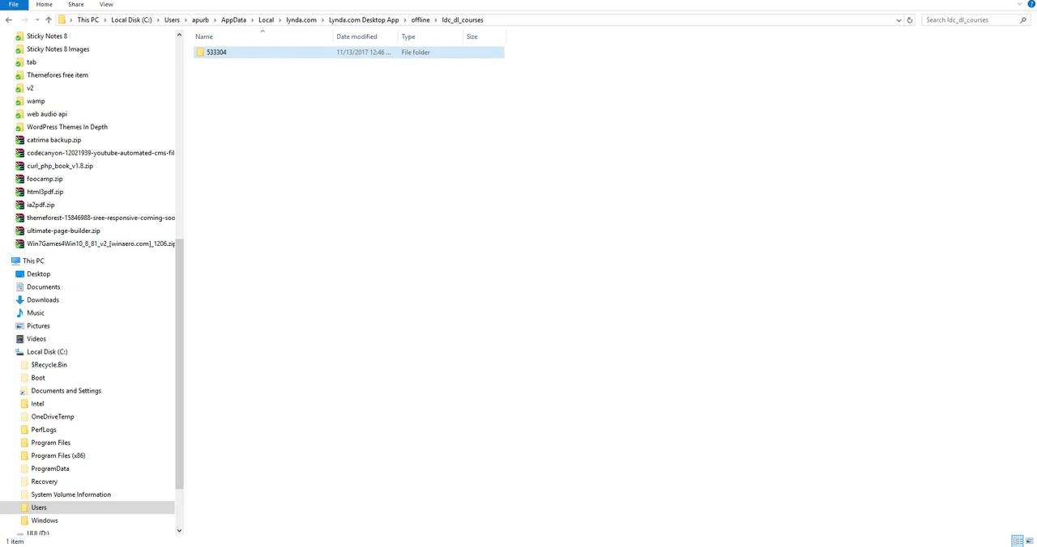
Open folder 533304, select its address-bar path, and go back to Lynda.com Desktop App
{"action": "double_click", "coordinate": [216, 52]}
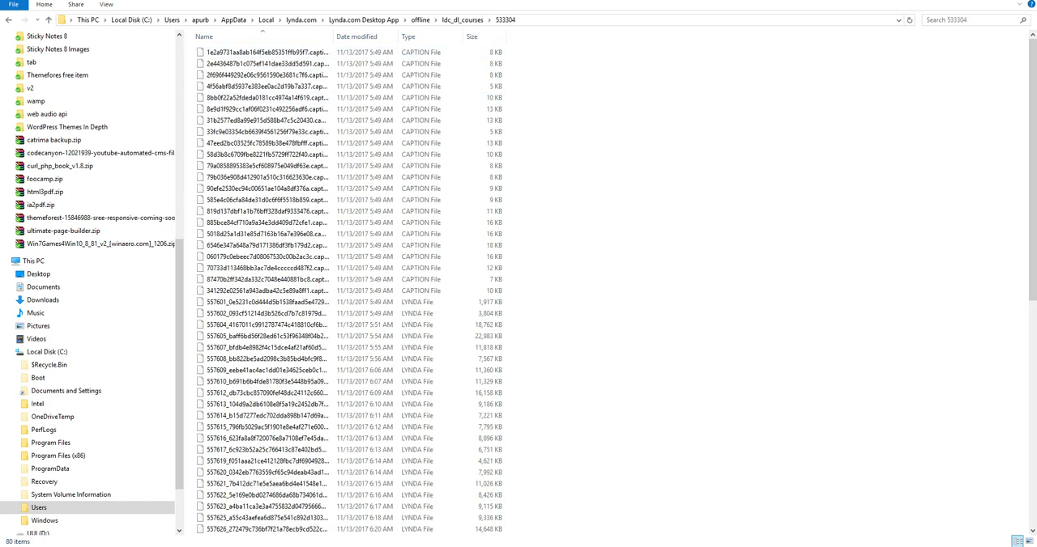
{"action": "left_click", "coordinate": [324, 19]}
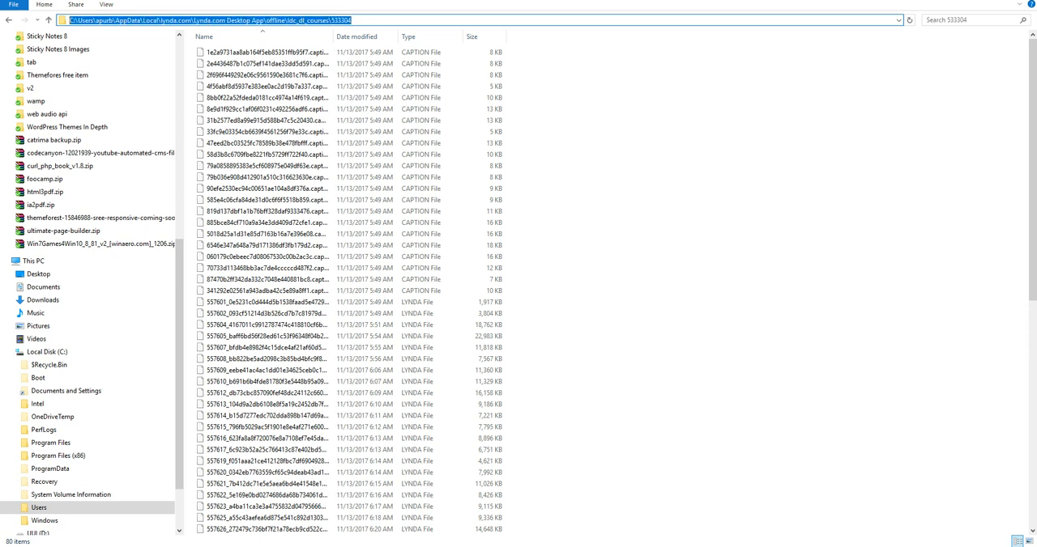
{"action": "left_click", "coordinate": [267, 108]}
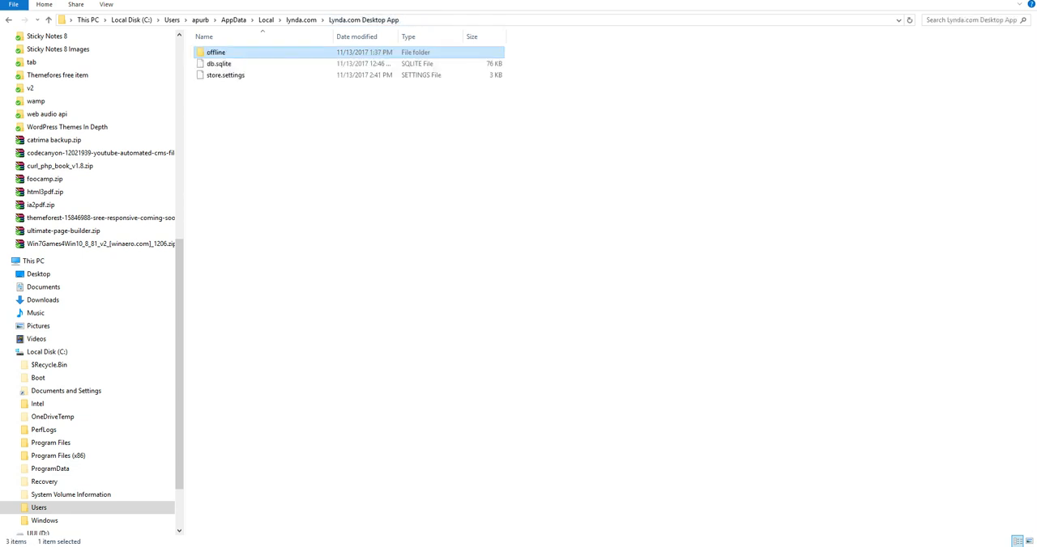
{"action": "mouse_move", "coordinate": [216, 52]}
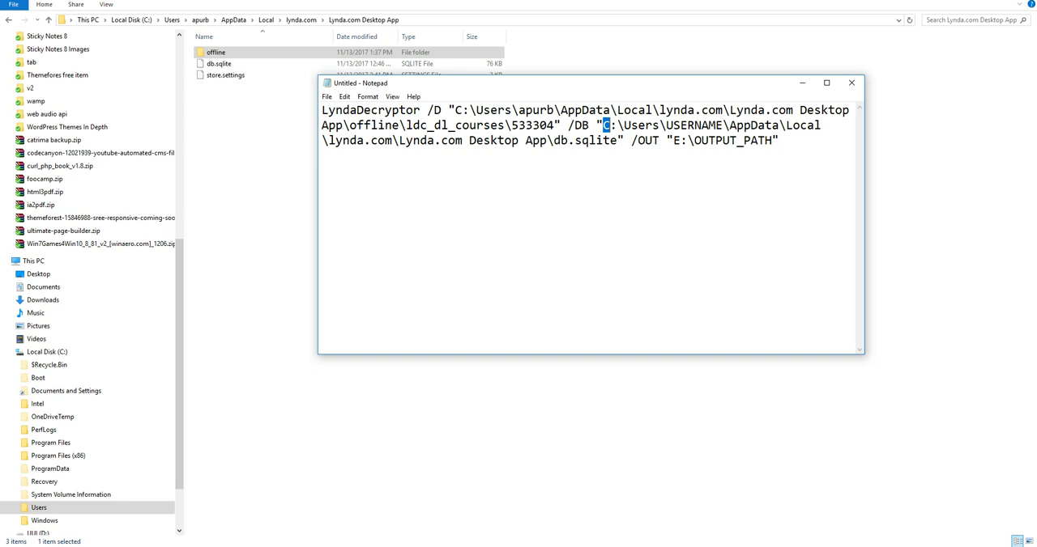
Highlight the USERNAME placeholder in the /DB db.sqlite path and replace it with the real user name
{"action": "left_click_drag", "start_coordinate": [602, 124], "coordinate": [397, 140]}
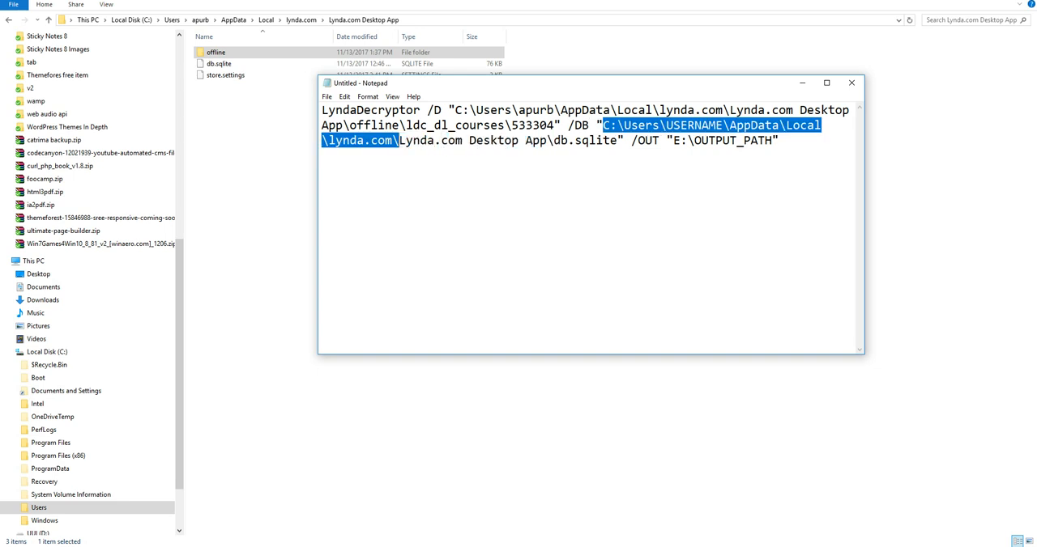
{"action": "left_click", "coordinate": [471, 140]}
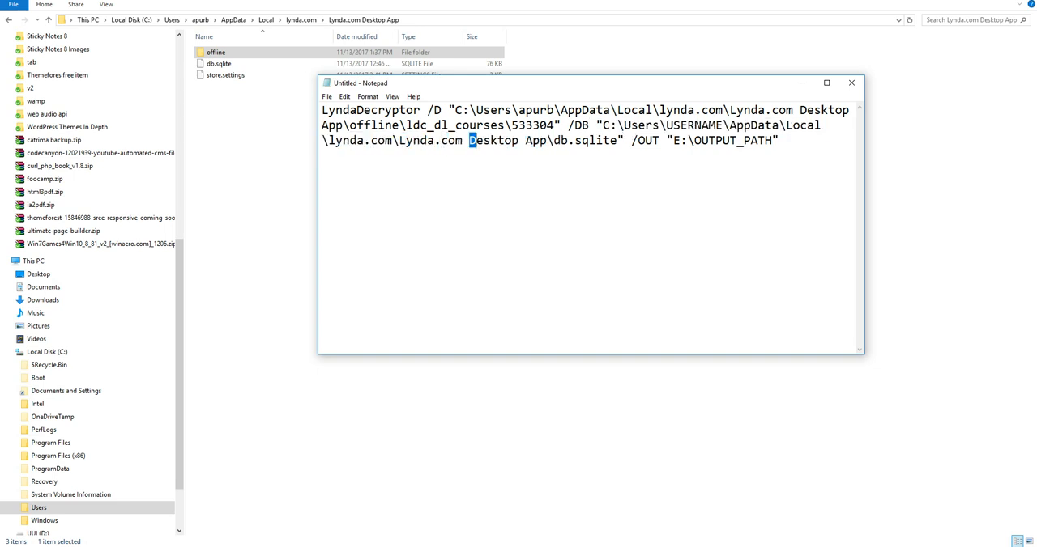
{"action": "left_click_drag", "start_coordinate": [591, 124], "coordinate": [464, 140]}
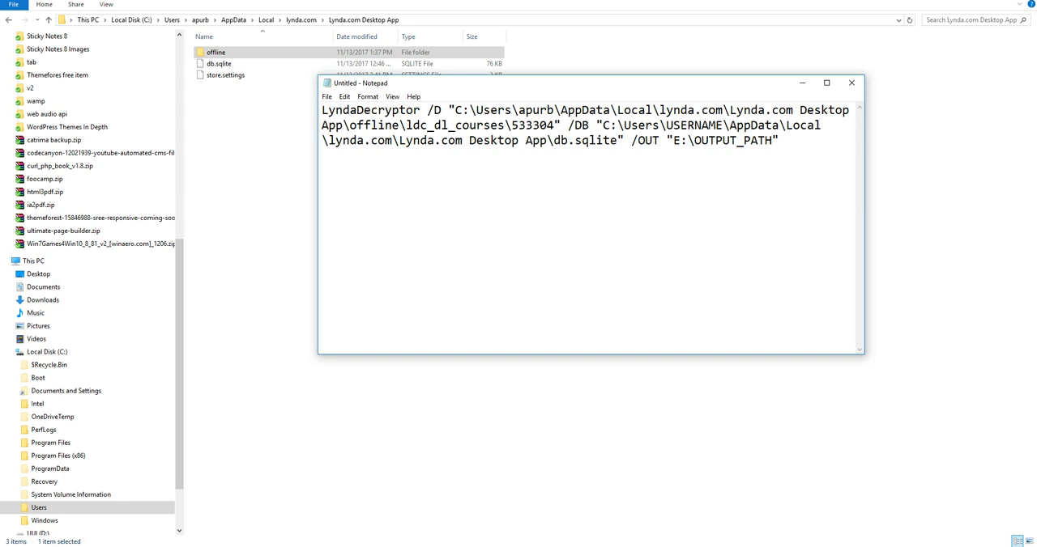
{"action": "left_click_drag", "start_coordinate": [601, 125], "coordinate": [546, 140]}
{"action": "type", "text": "apurb"}
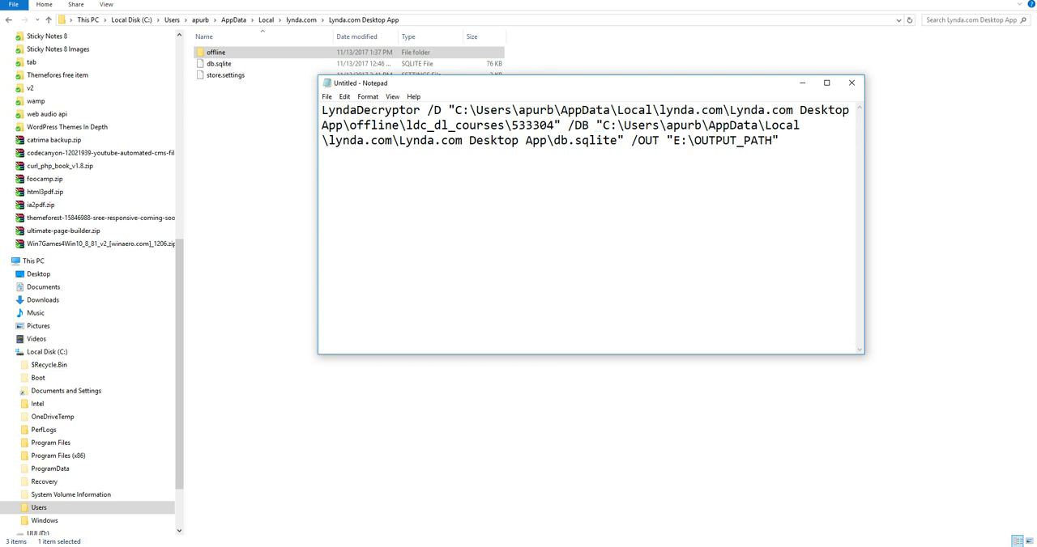
{"action": "left_click_drag", "start_coordinate": [602, 125], "coordinate": [581, 140]}
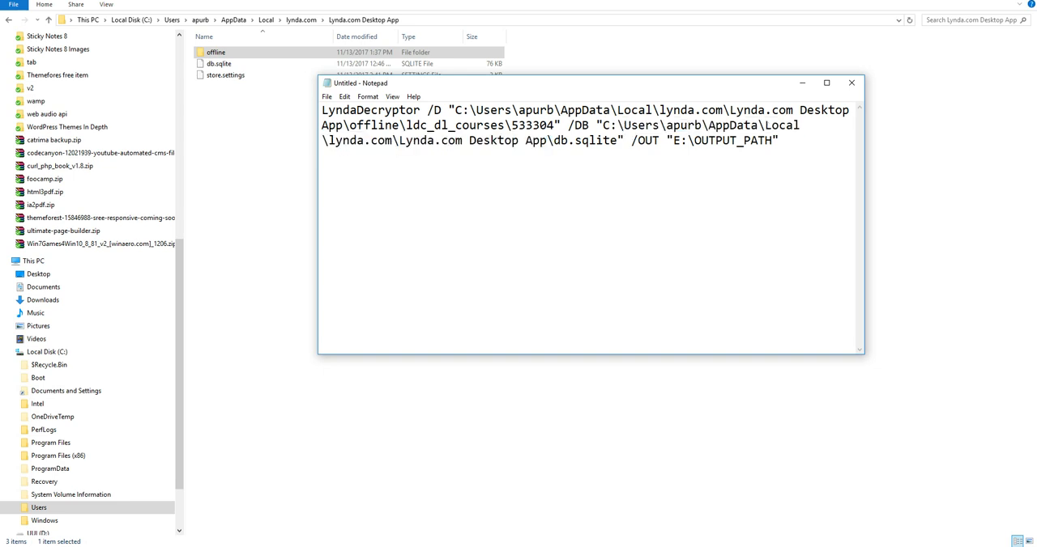
Revisit course folder 533304 through offline, select its path, then return to the offline folder
{"action": "double_click", "coordinate": [584, 140]}
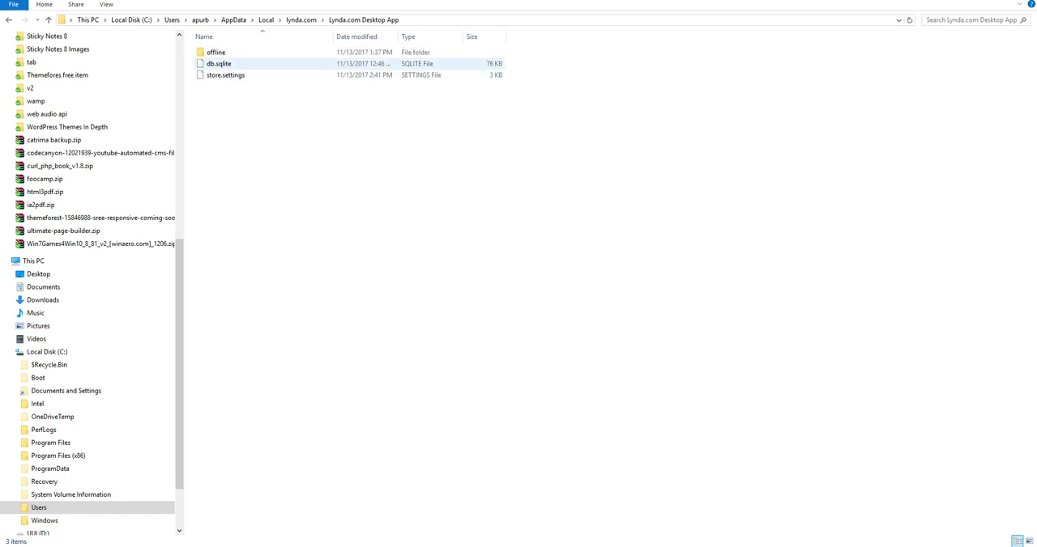
{"action": "double_click", "coordinate": [215, 52]}
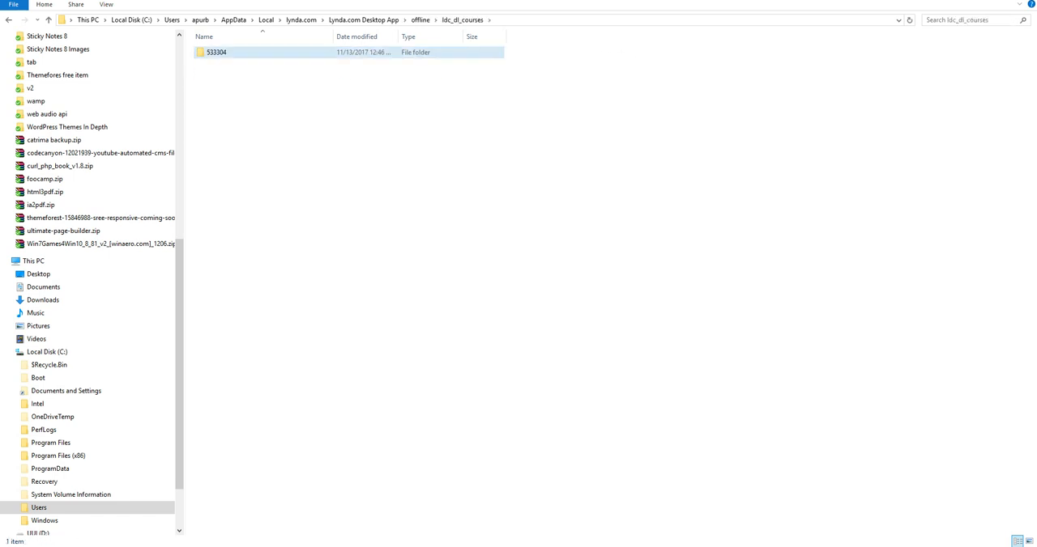
{"action": "double_click", "coordinate": [216, 52]}
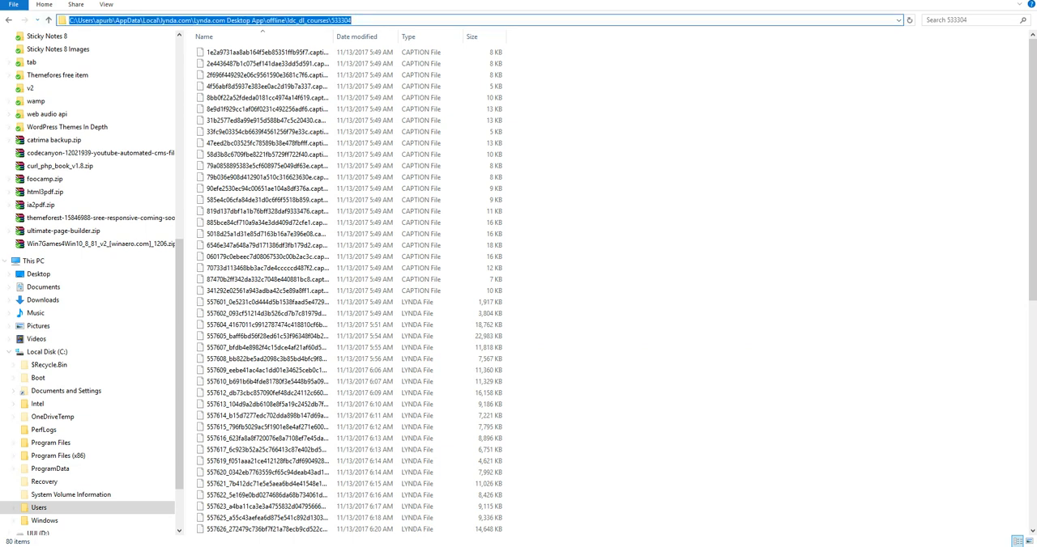
{"action": "left_click", "coordinate": [363, 20]}
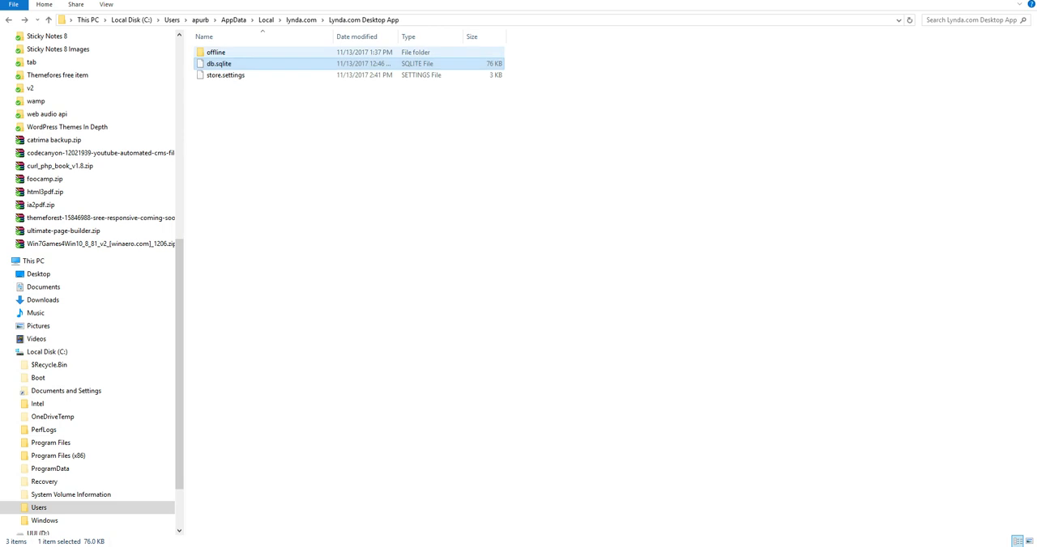
{"action": "left_click", "coordinate": [215, 52]}
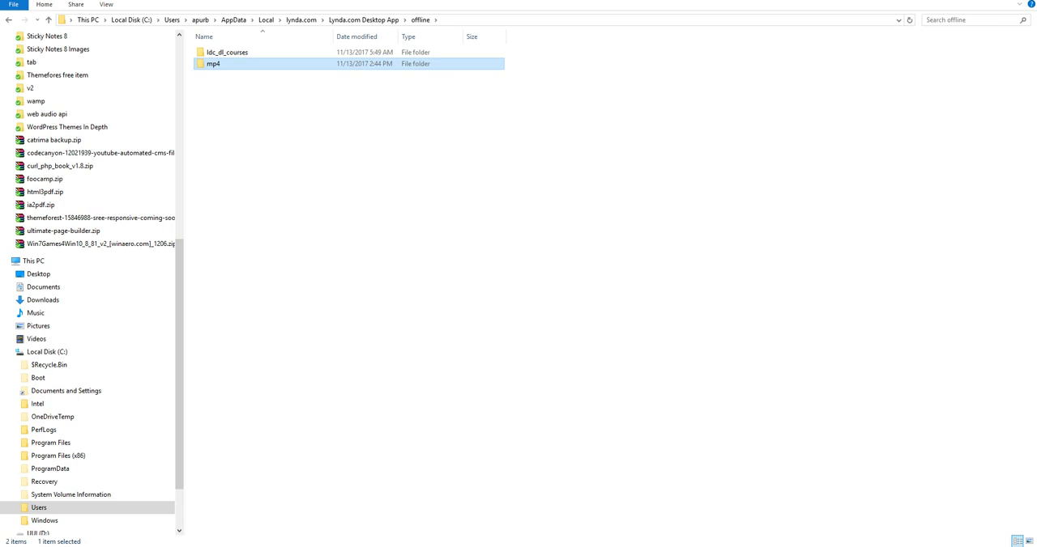
Replace E:\OUTPUT_PATH with C:\Users\apurb\AppData\Local\lynda.com\Lynda.com Desktop App\offline\mp4
{"action": "double_click", "coordinate": [213, 63]}
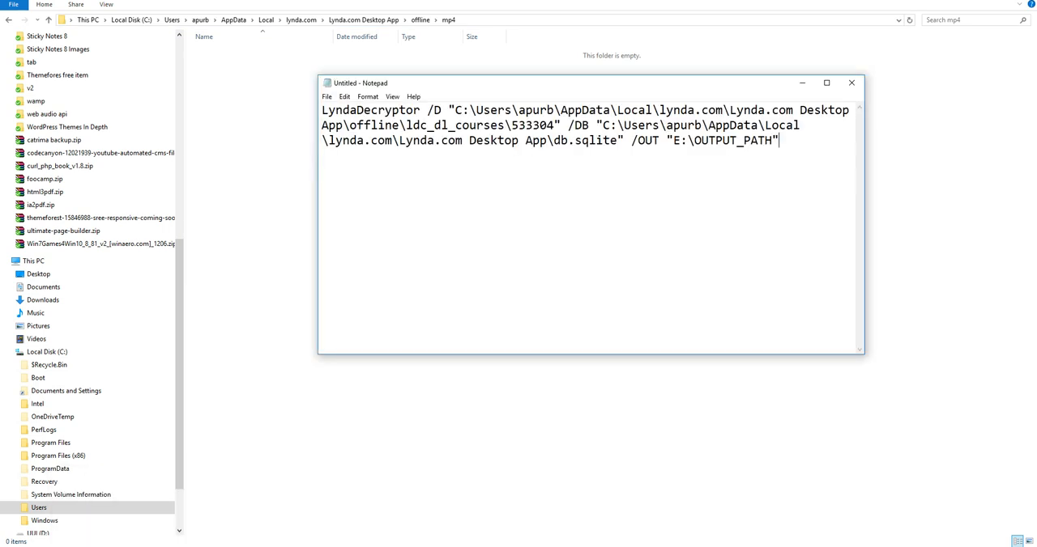
{"action": "double_click", "coordinate": [721, 140]}
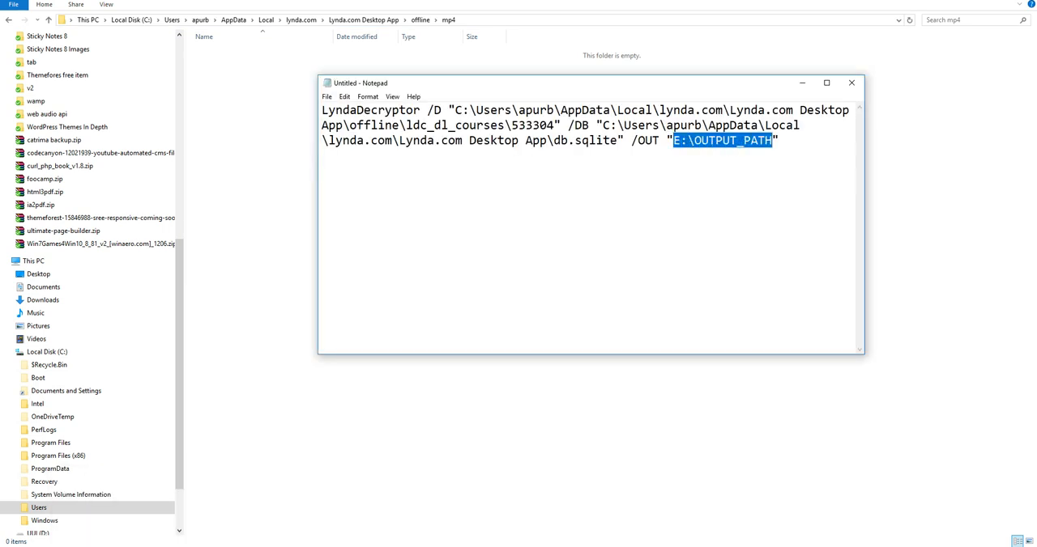
{"action": "type", "text": "C:\\Users\\apurb\\AppData\\Local\\lynda.com\\Lynda.com Desktop App\\offline\\mp4"}
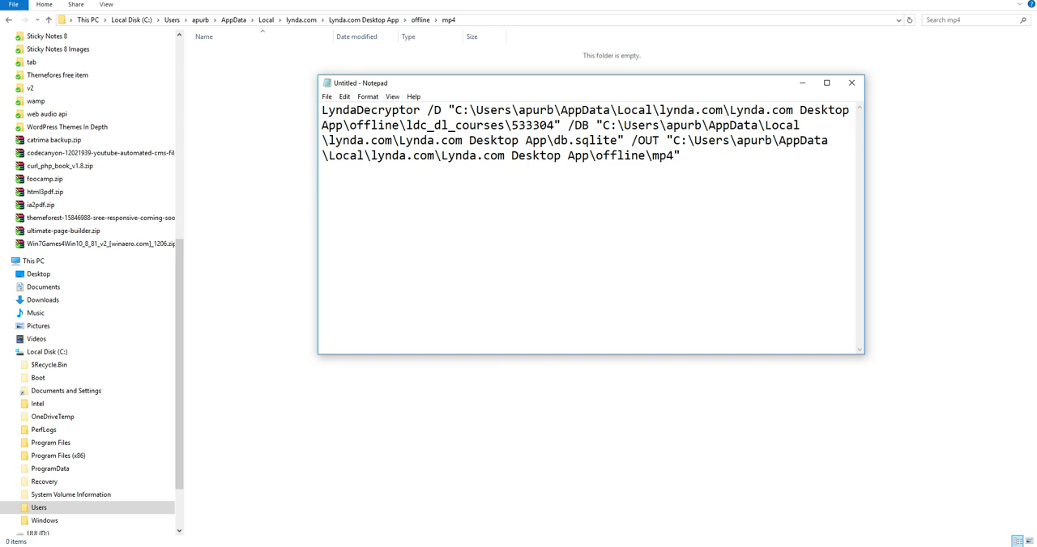
{"action": "left_click", "coordinate": [675, 154]}
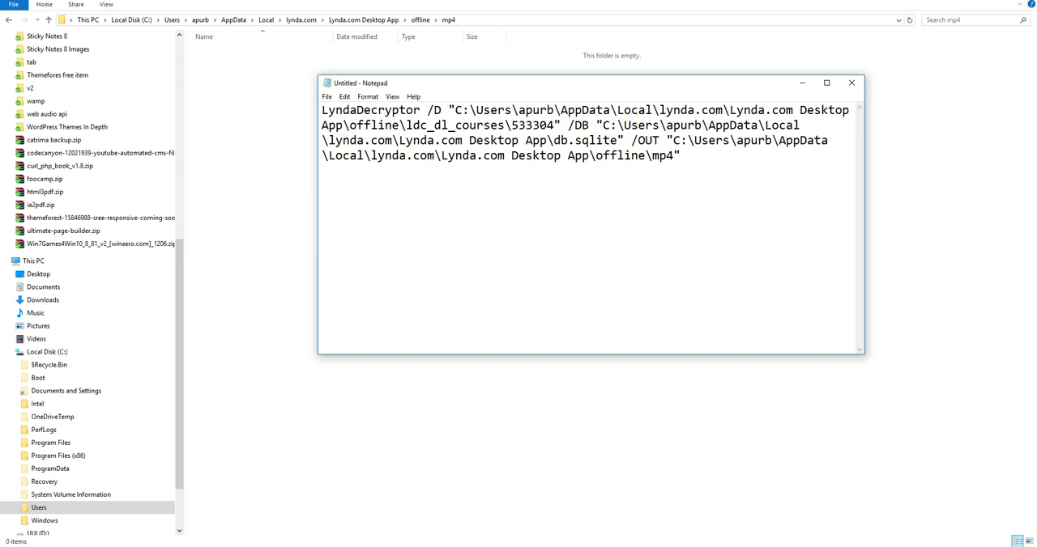
Select the entire finished LyndaDecryptor command text so it can be copied
{"action": "key", "text": "ctrl+a"}
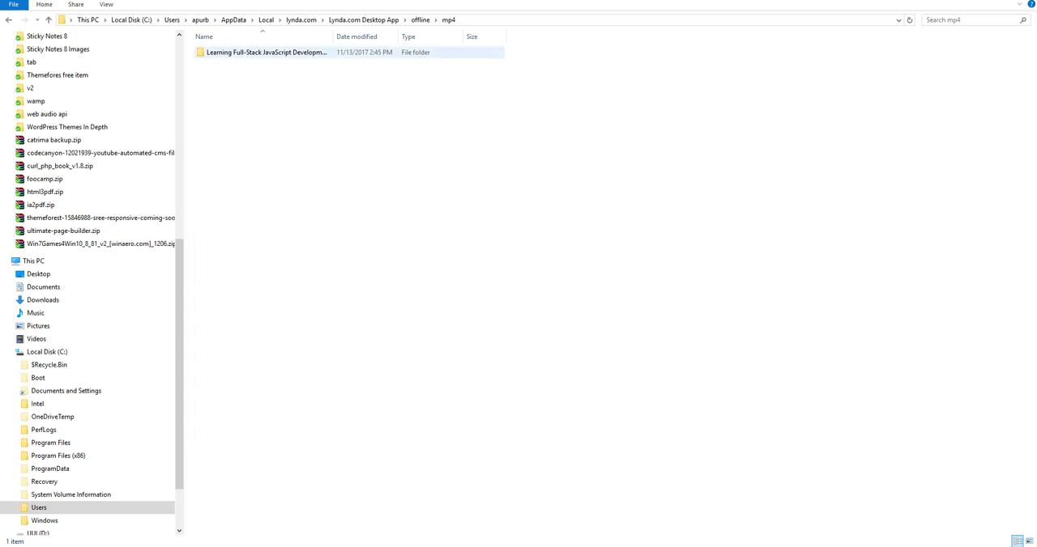
Browse to mp4 > Learning Full-Stack JavaScript Development > 0 - Introduction
{"action": "left_click", "coordinate": [419, 20]}
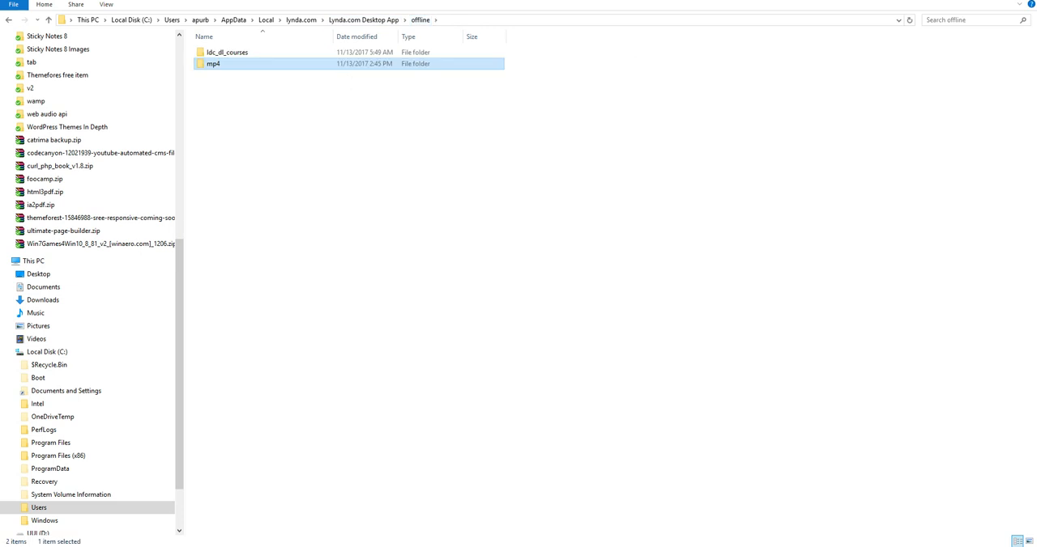
{"action": "double_click", "coordinate": [213, 63]}
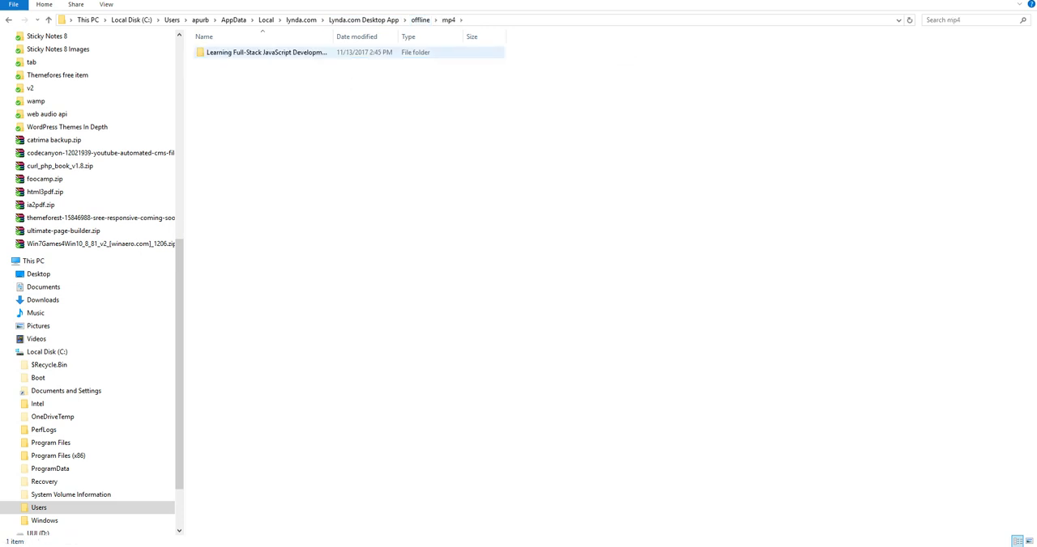
{"action": "double_click", "coordinate": [266, 52]}
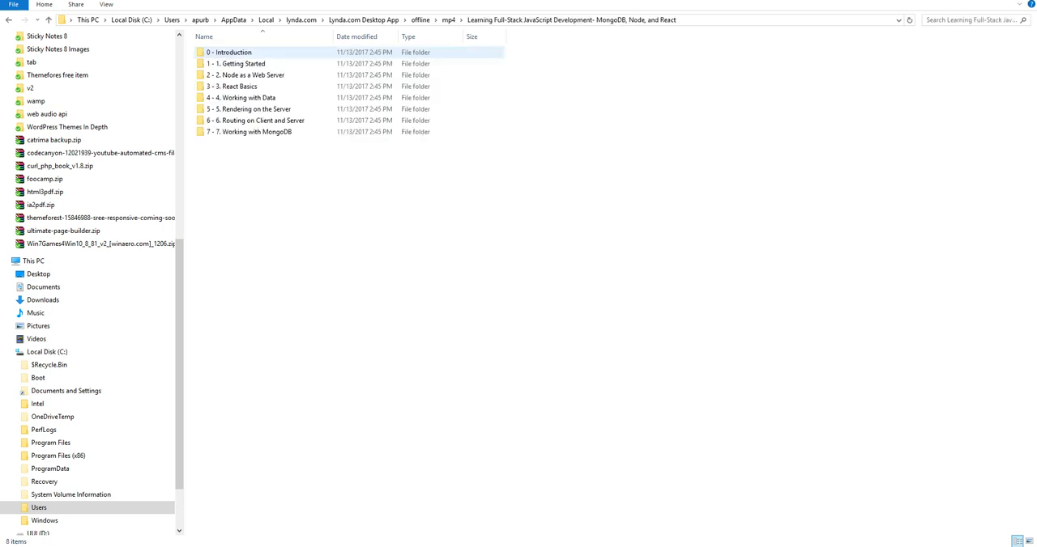
{"action": "double_click", "coordinate": [232, 52]}
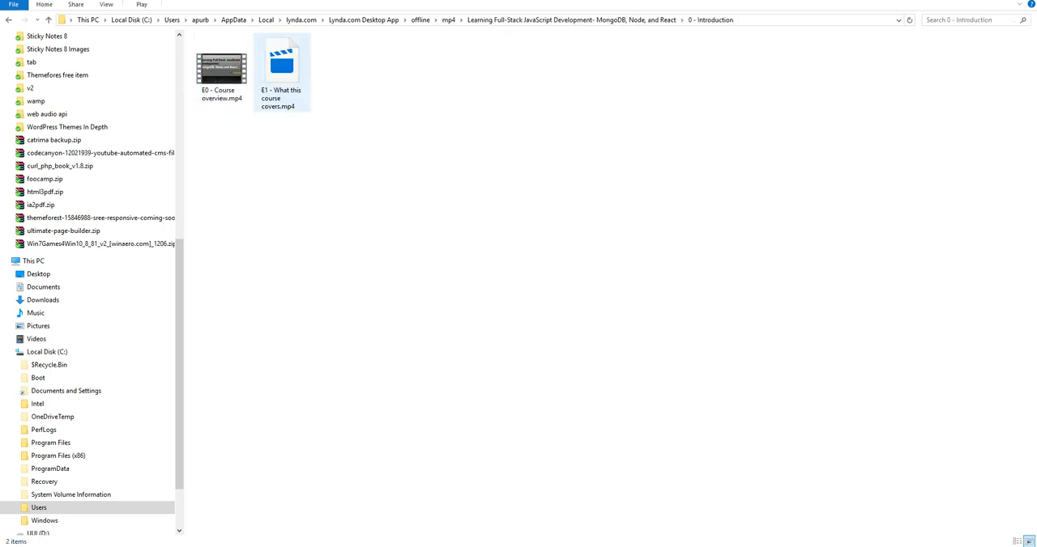
Play E0 - Course overview.mp4 in Movies & TV, then close the player
{"action": "right_click", "coordinate": [220, 67]}
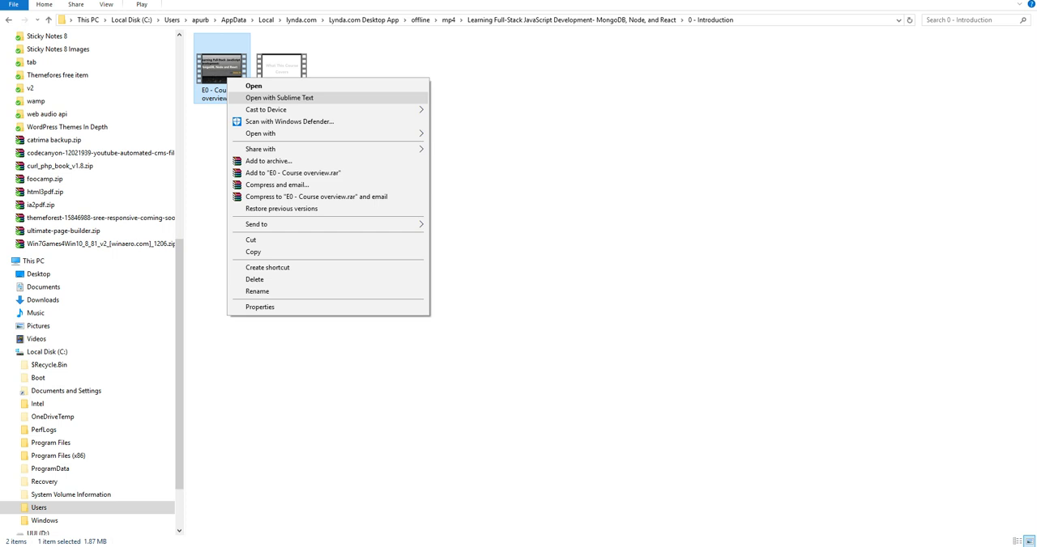
{"action": "left_click", "coordinate": [253, 86]}
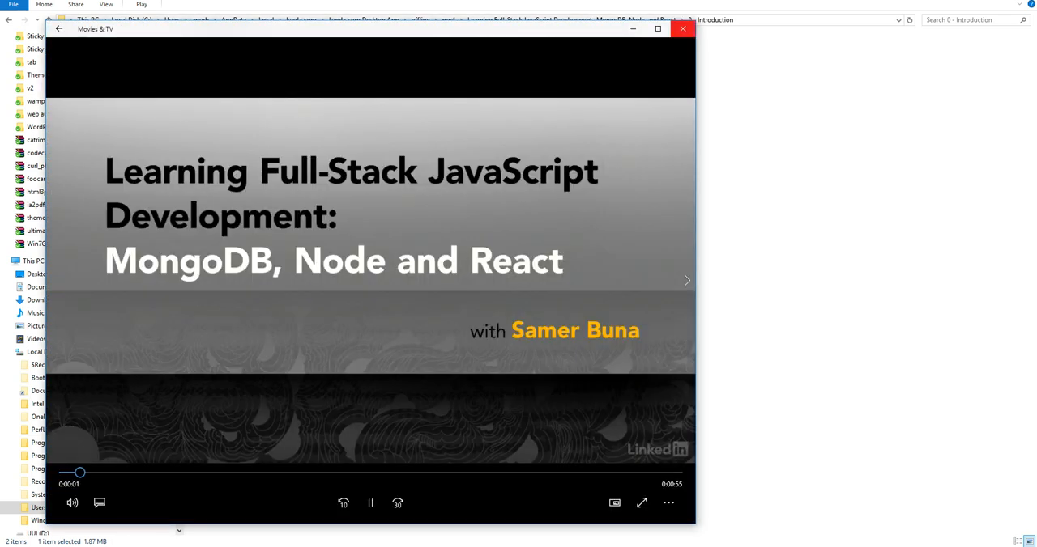
{"action": "left_click", "coordinate": [682, 28]}
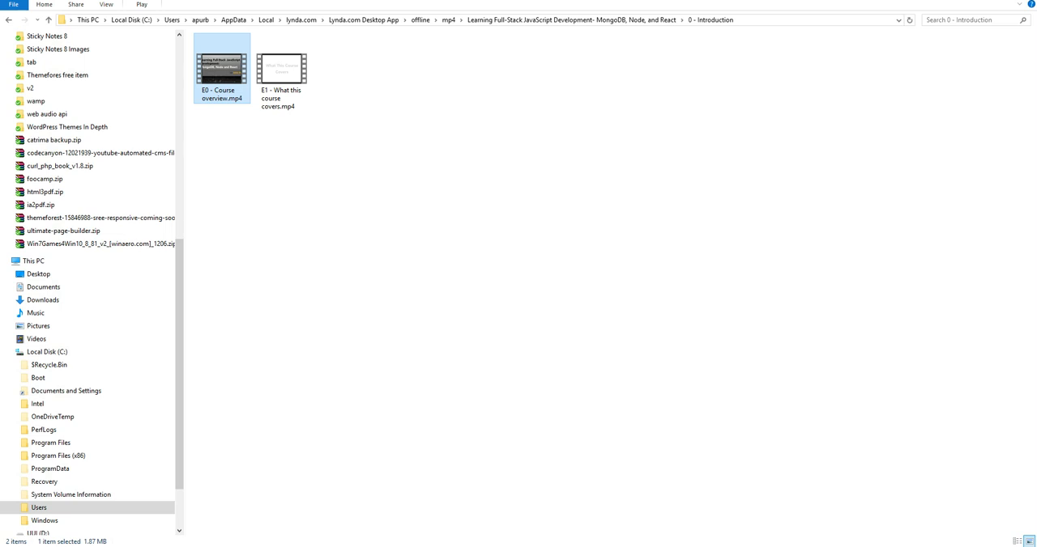